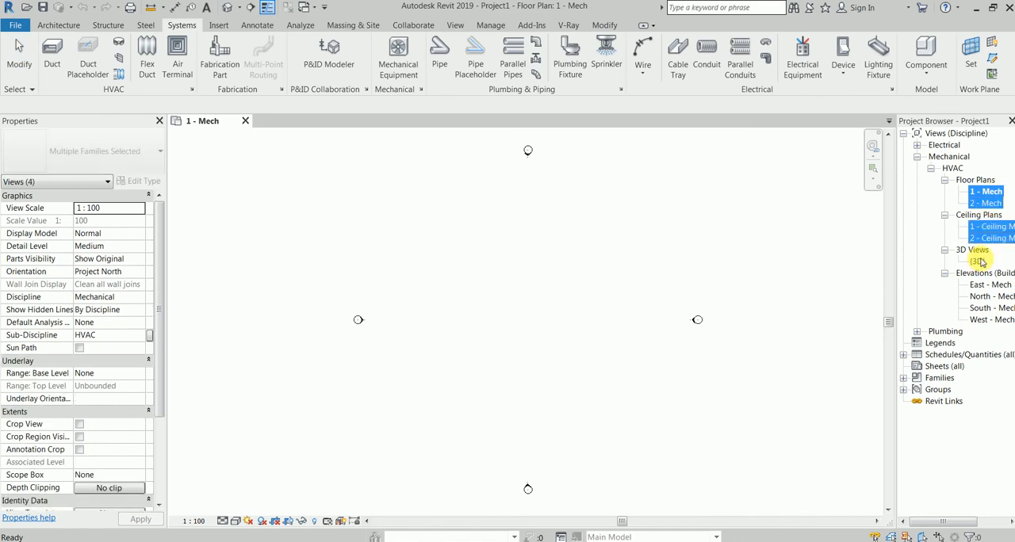
Show the context menu for the four selected HVAC floor and ceiling plan views
{"action": "right_click", "coordinate": [985, 194]}
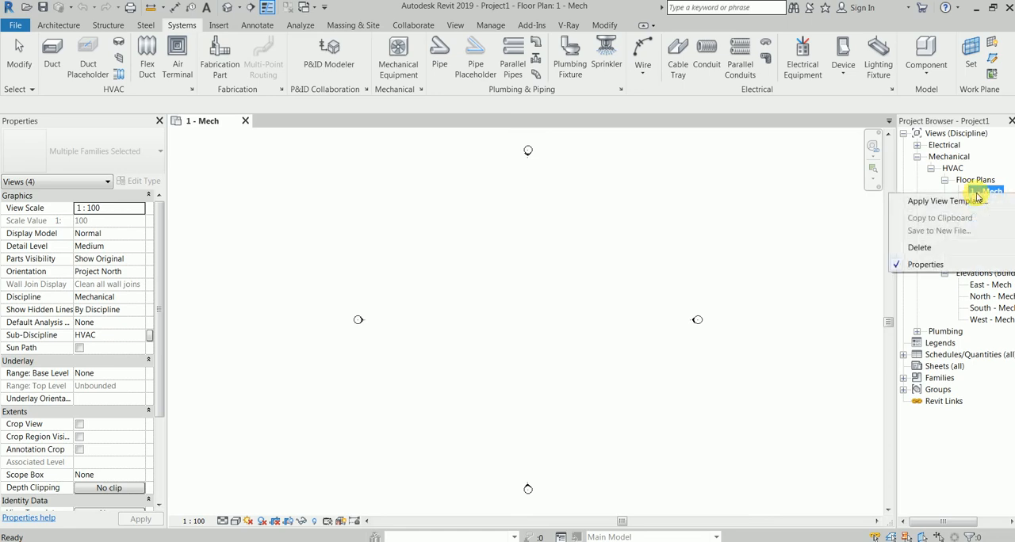